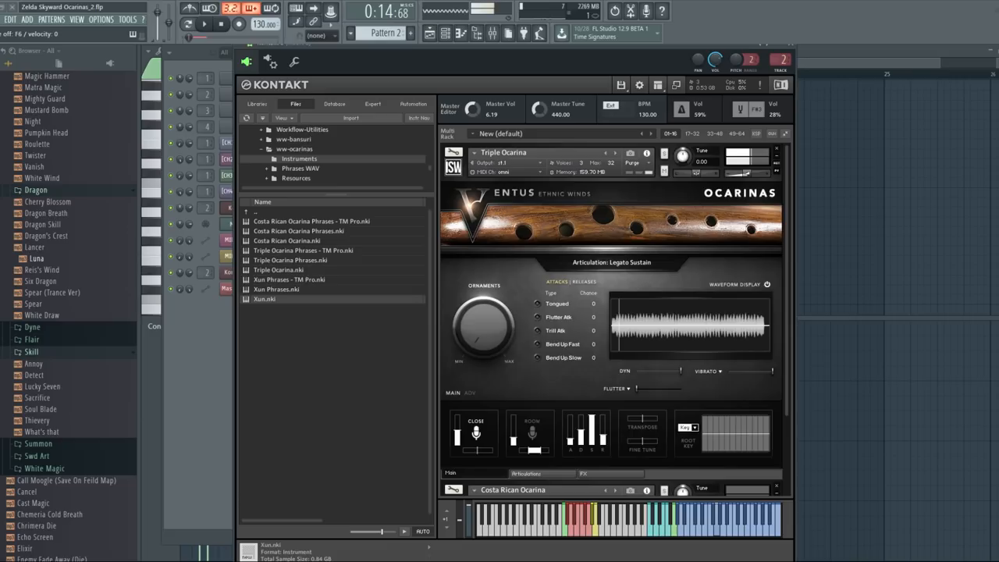
Open Triple Ocarina's Articulations list and expand the [9] LEGATO row's volume, offset and dynamics settings.
click(706, 371)
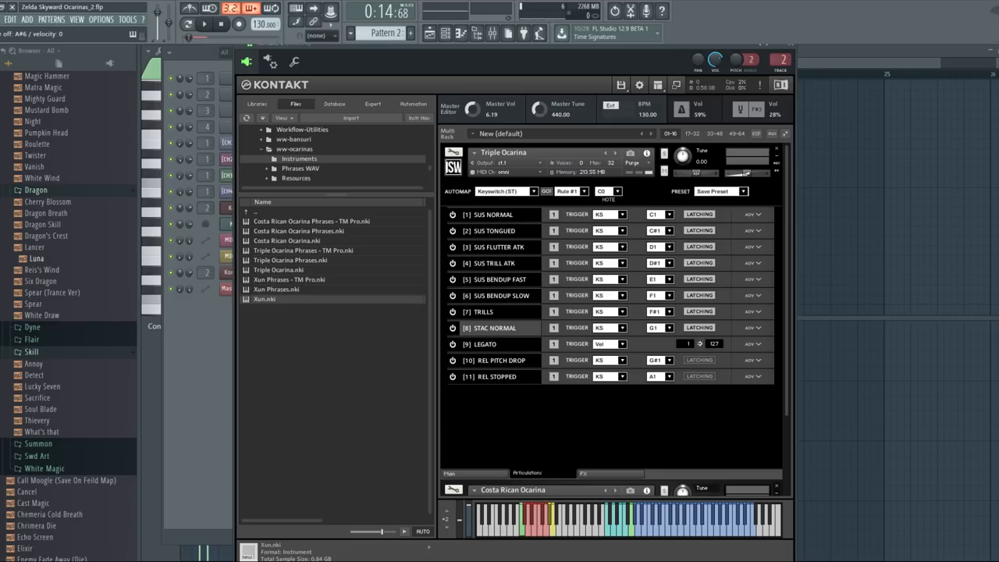
click(754, 343)
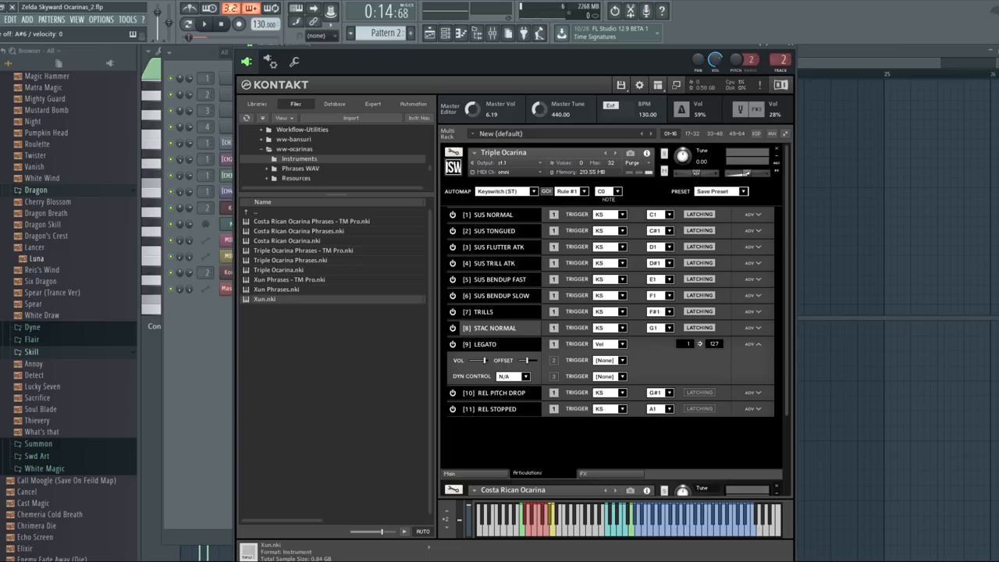